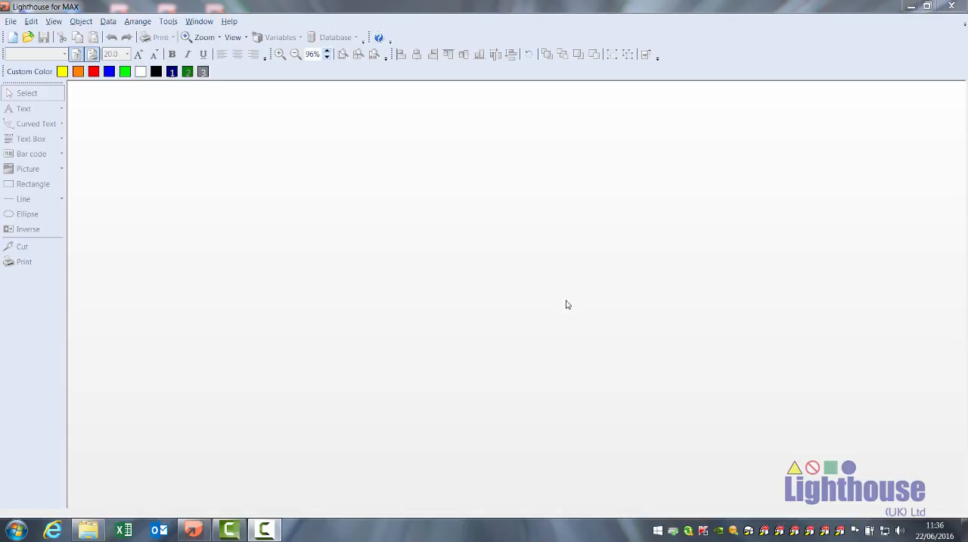
mouse_move(259, 171)
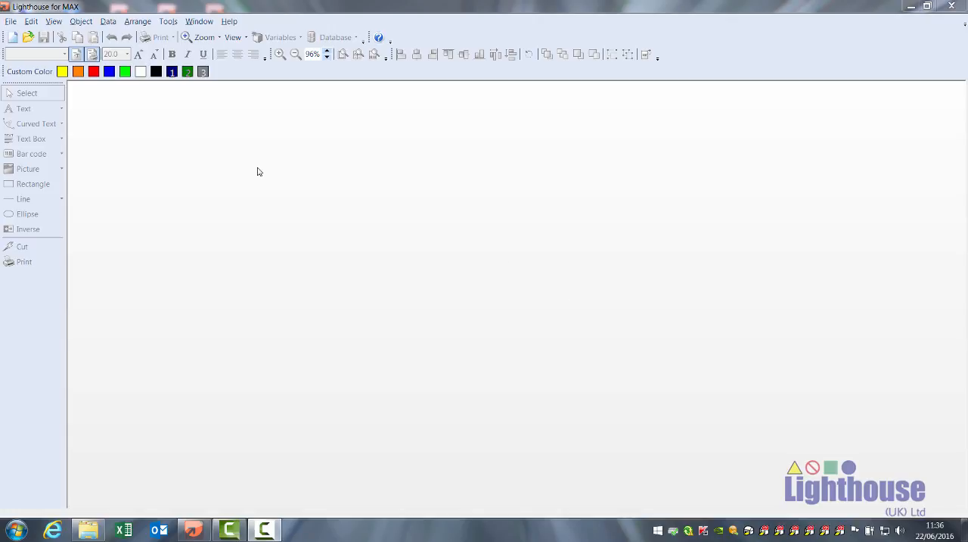
Bring up the File menu to begin a new label
click(10, 21)
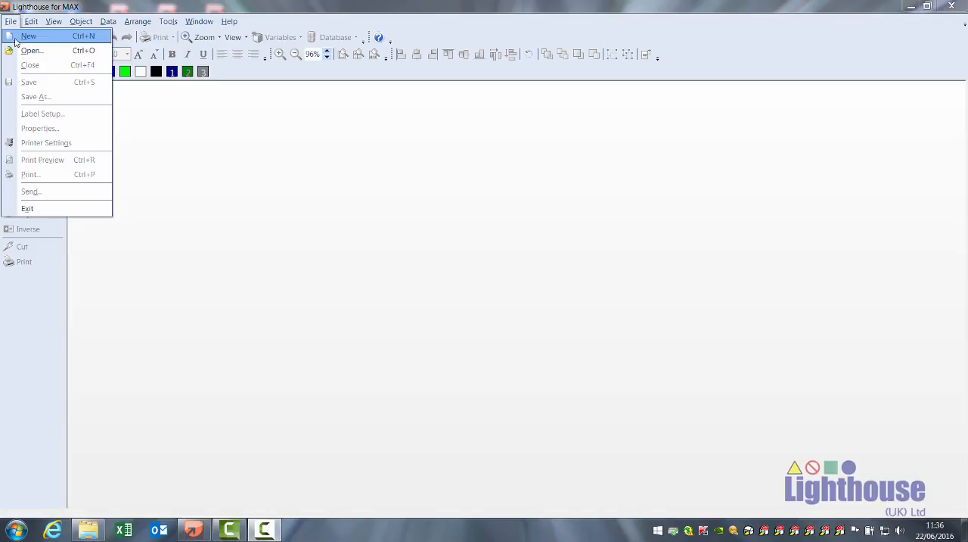
Start a new label with the MAX CPM-100HG3E as its printer
click(29, 36)
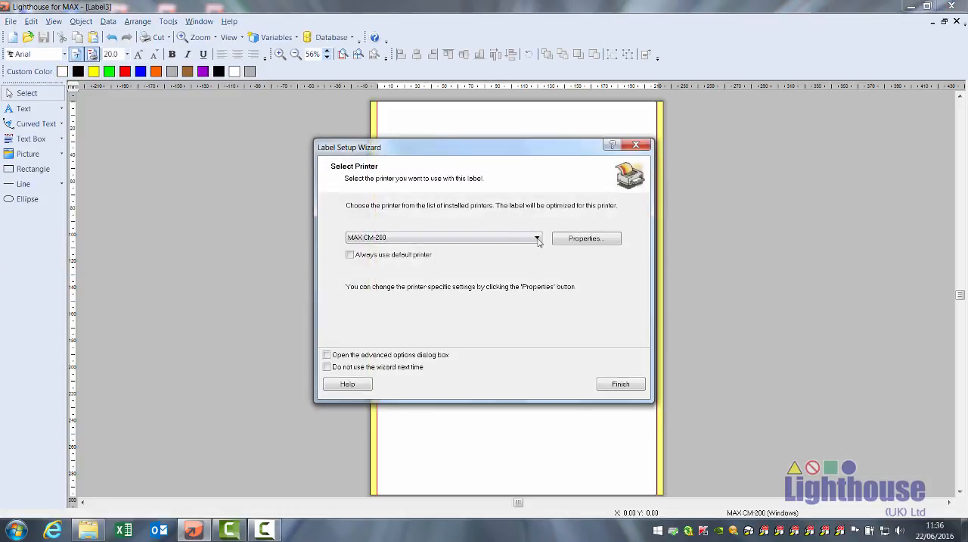
click(535, 237)
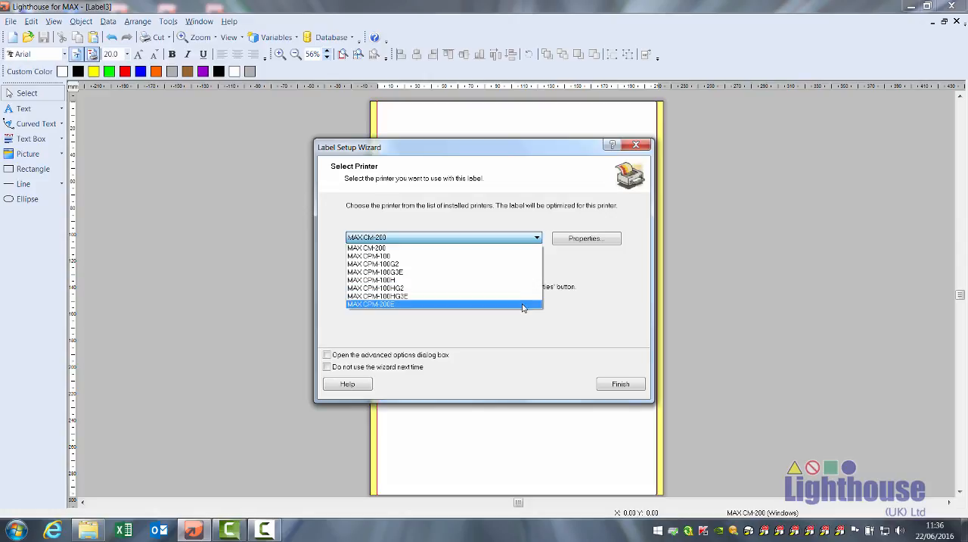
click(375, 296)
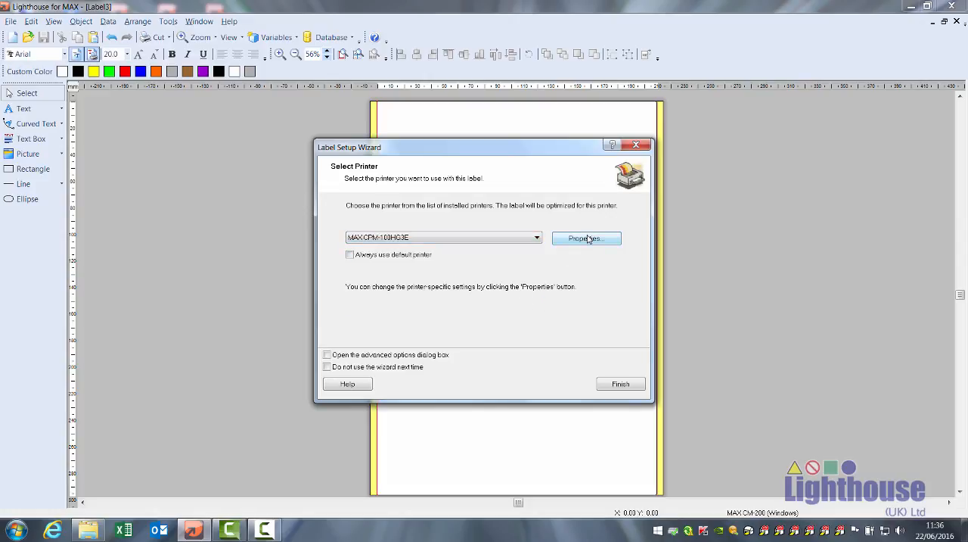
Set printer output to 297 mm portrait with Cut Printable Area, giving a 100×297 mm label
click(587, 239)
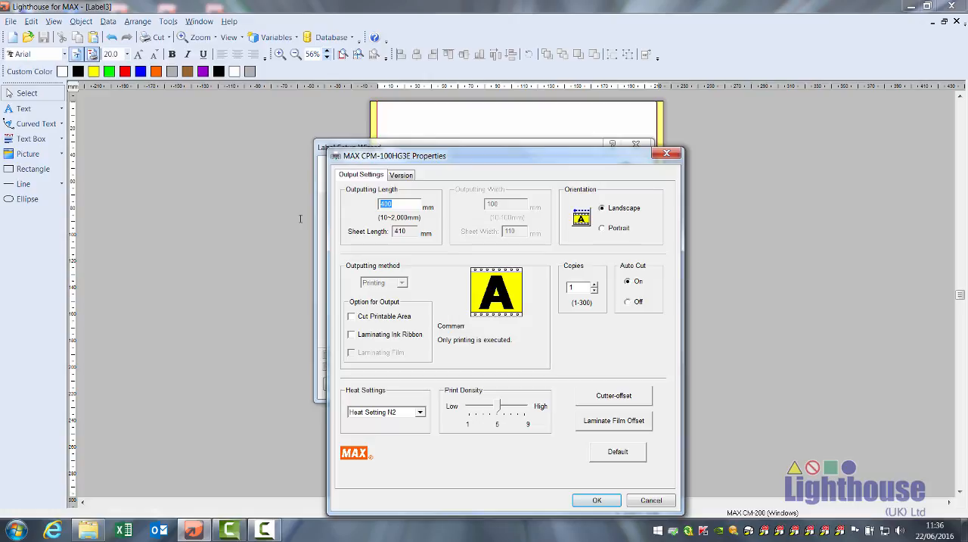
text(287)
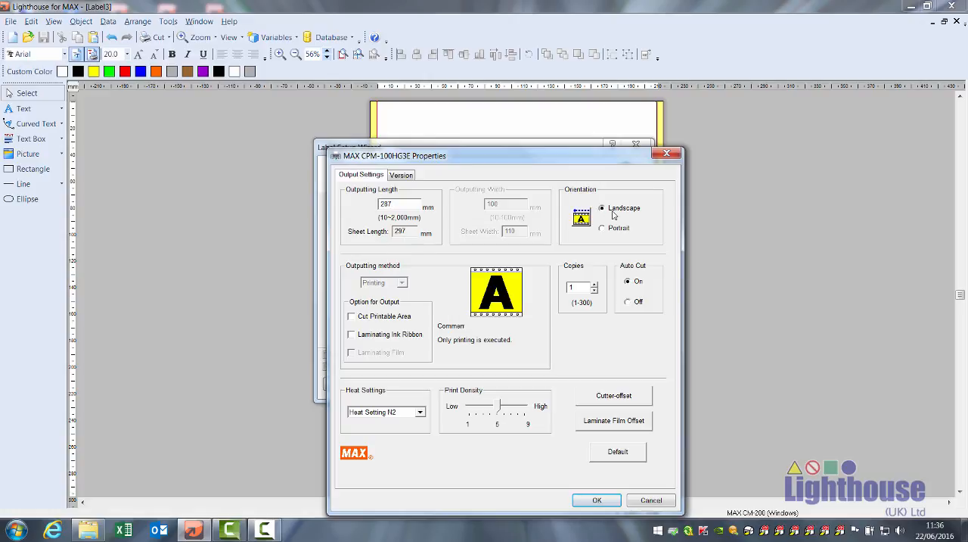
click(602, 227)
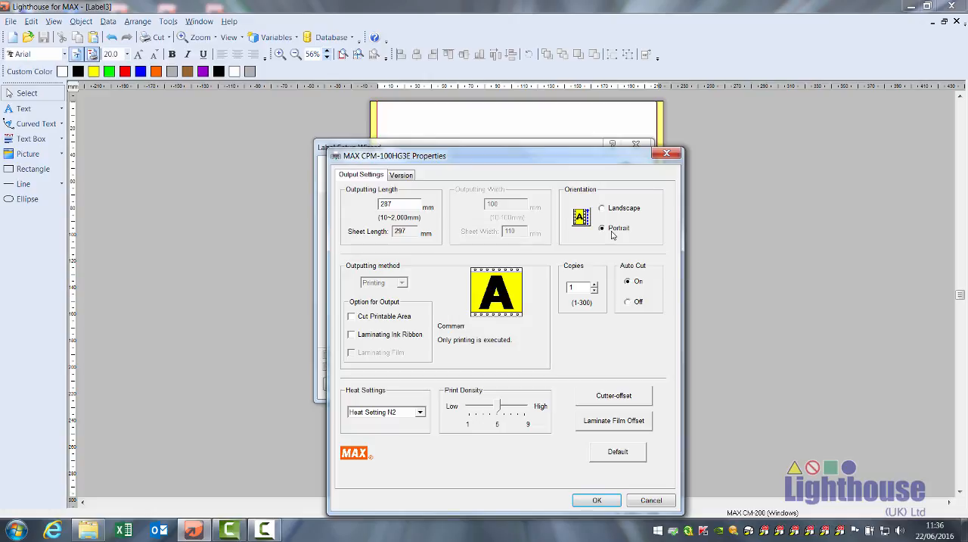
click(351, 315)
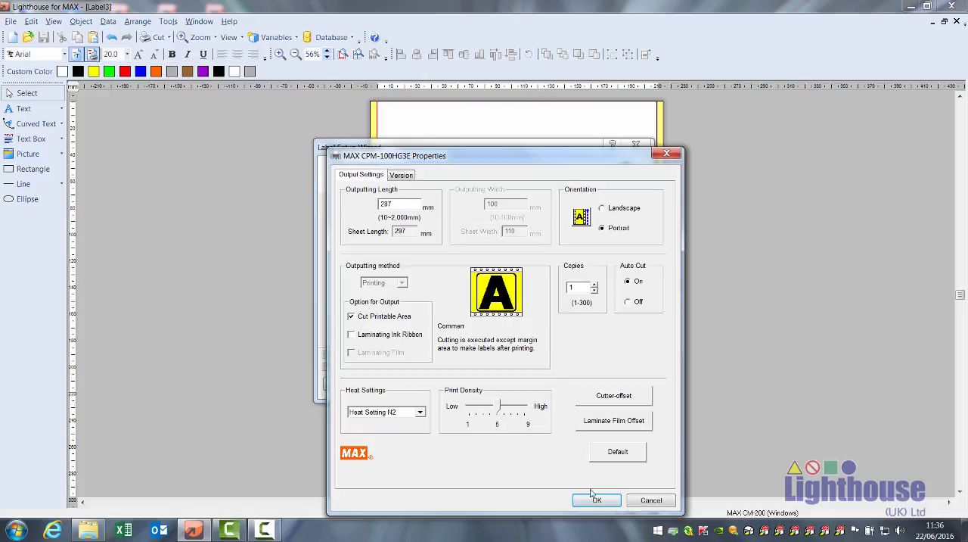
click(596, 499)
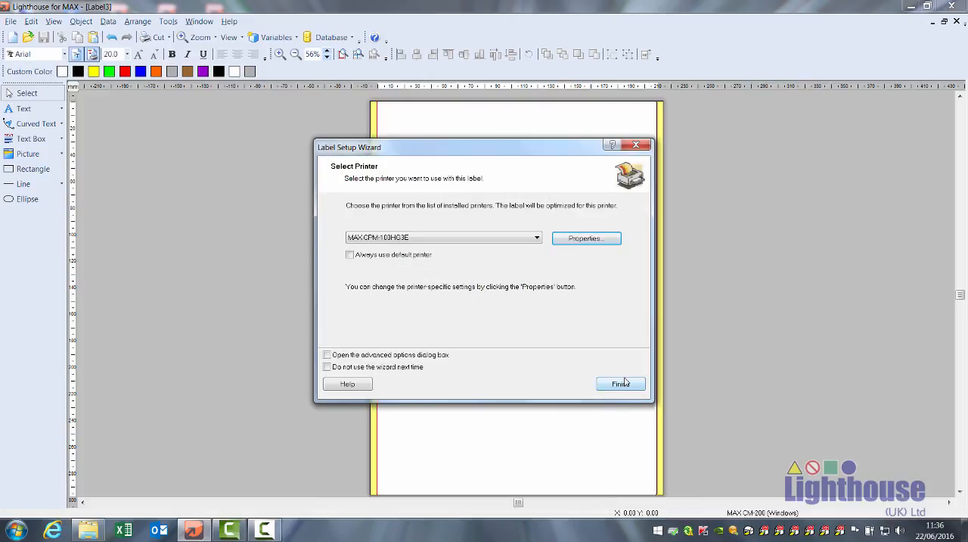
click(620, 384)
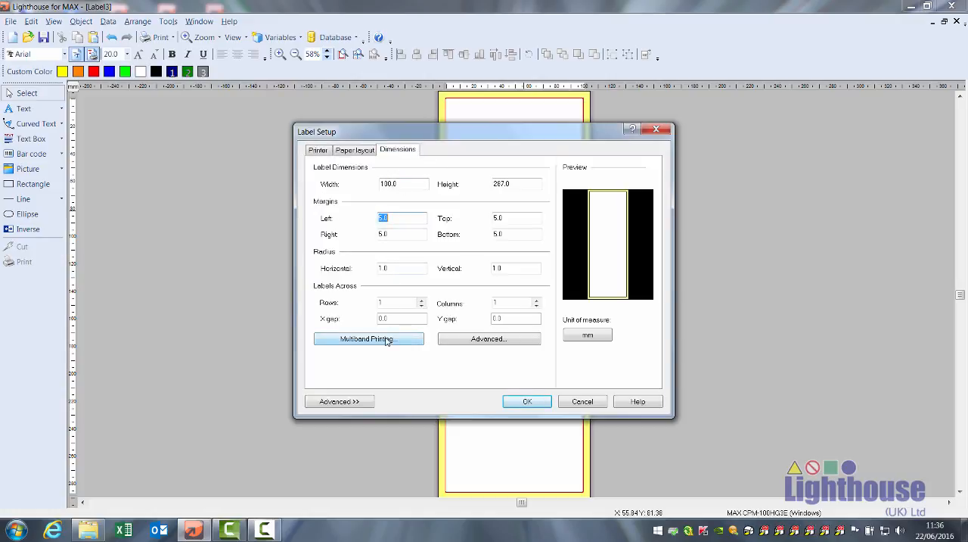
Enable multiband printing with 2 boards overlapping by 14 mm
click(369, 339)
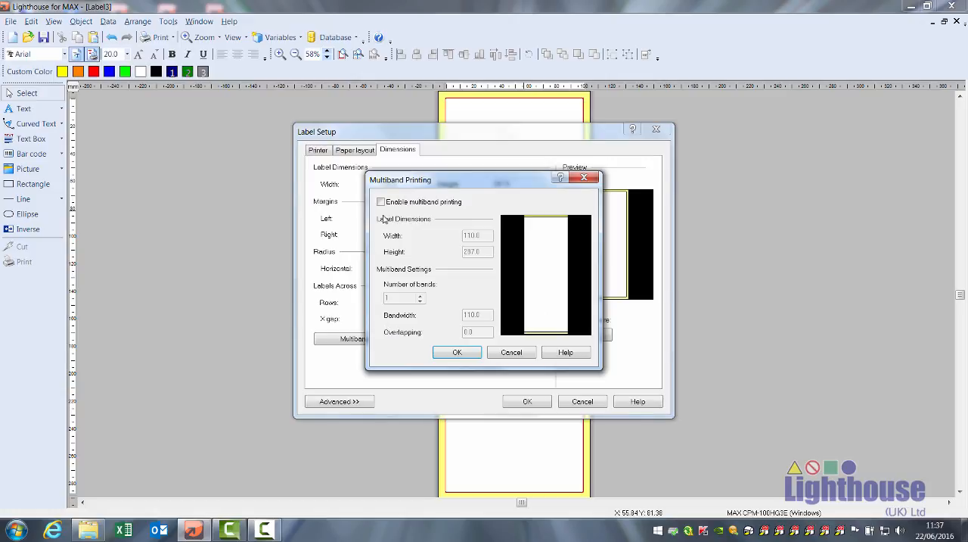
click(381, 201)
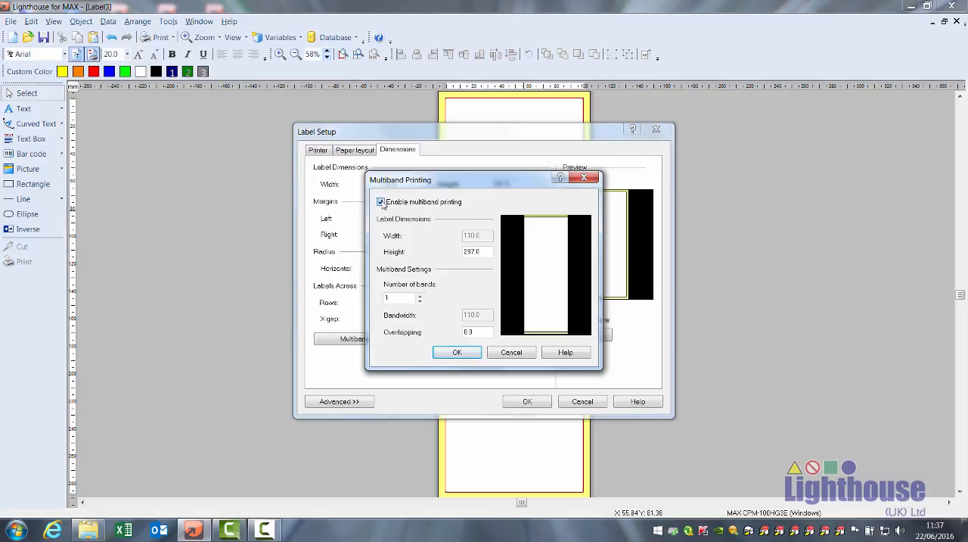
click(421, 295)
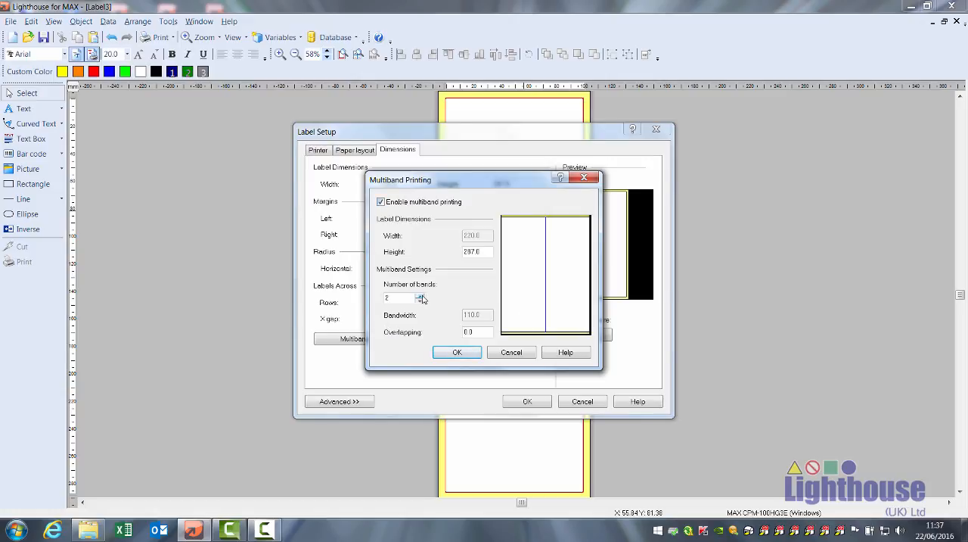
click(420, 295)
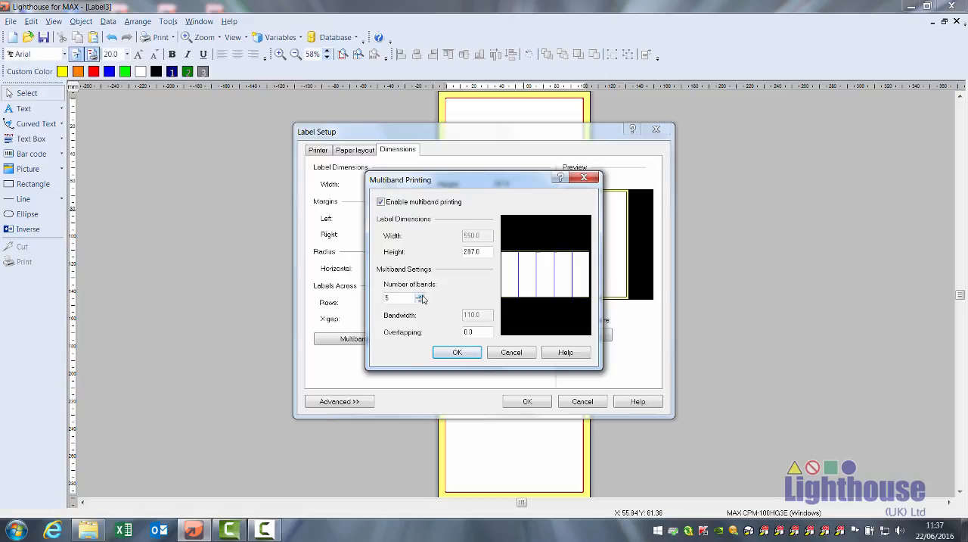
click(420, 300)
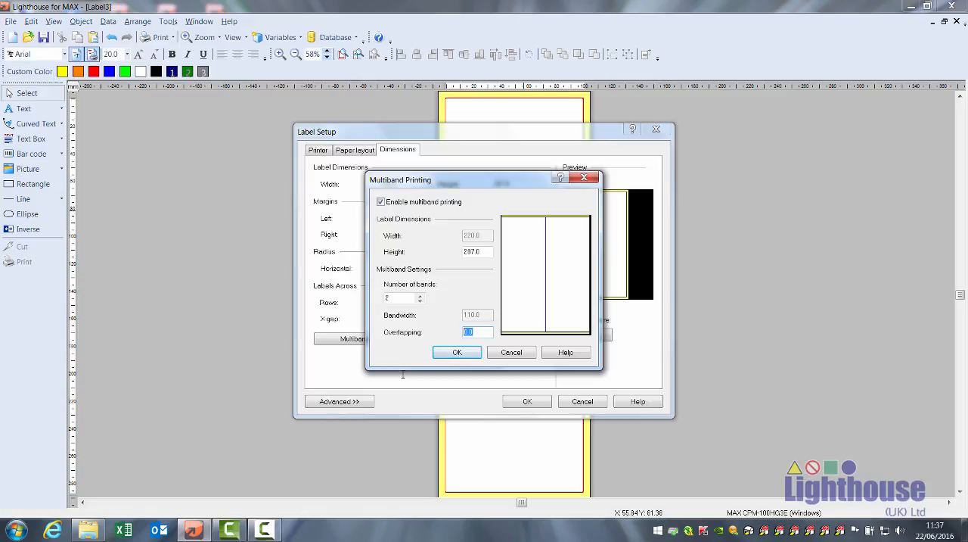
text(14)
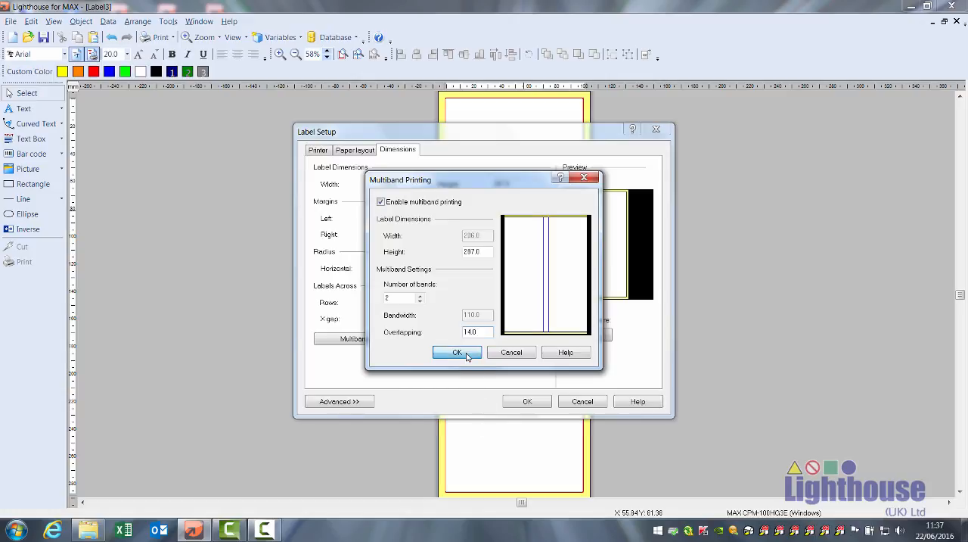
click(457, 351)
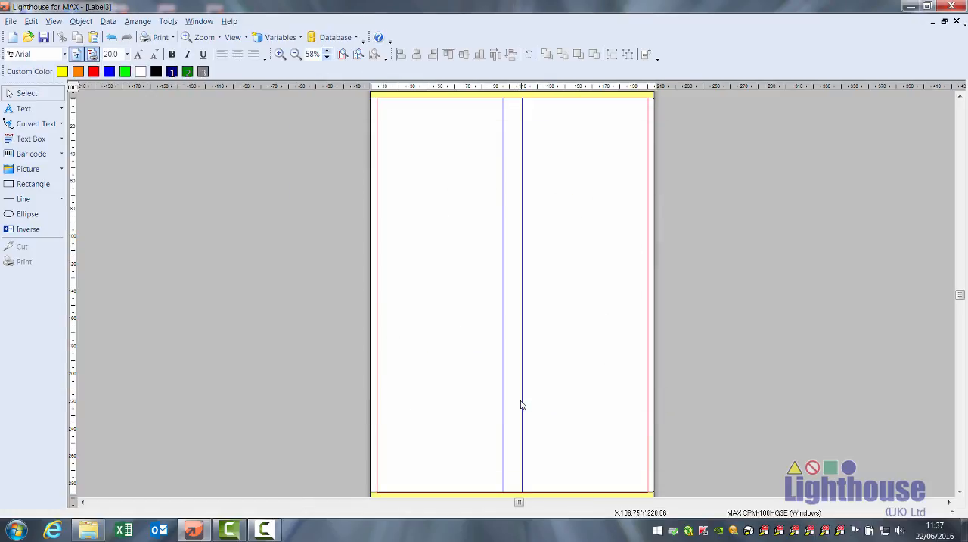
mouse_move(496, 257)
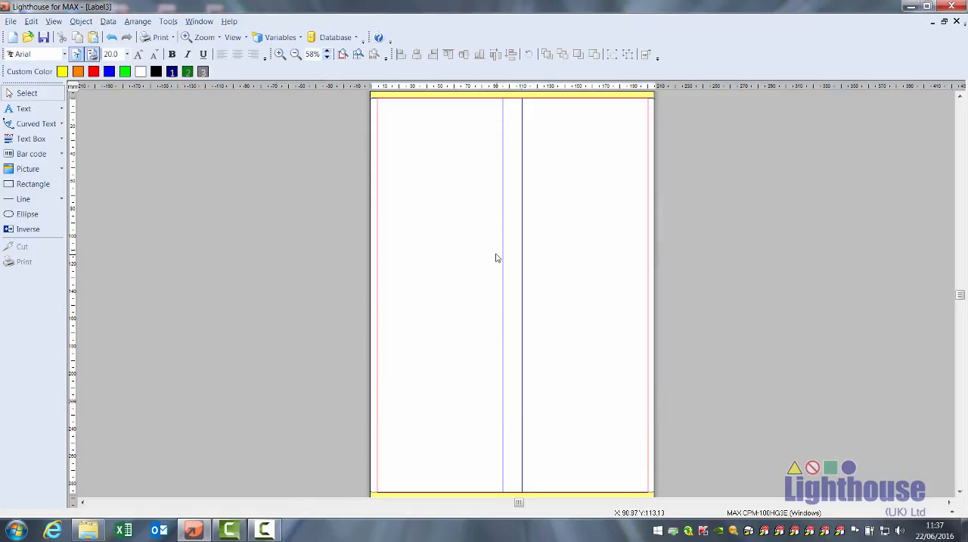